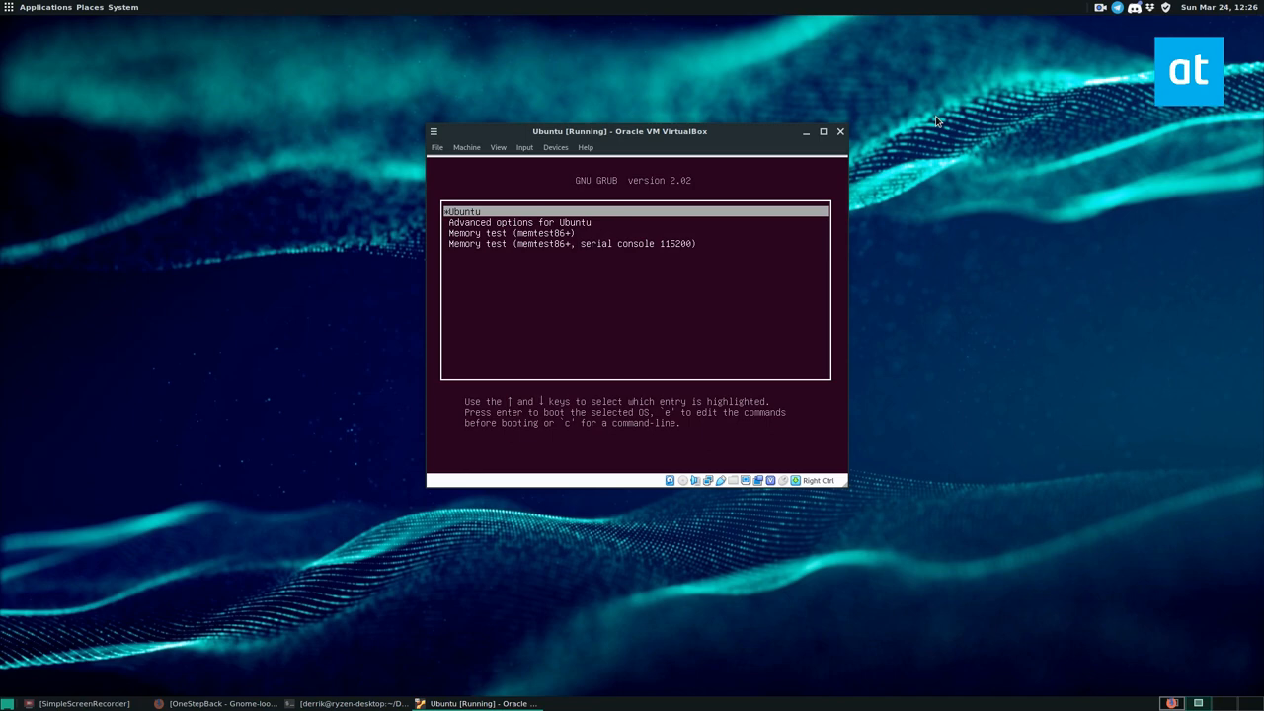
Boot the Ubuntu recovery mode kernel entry from the GRUB advanced options.
key("Down")
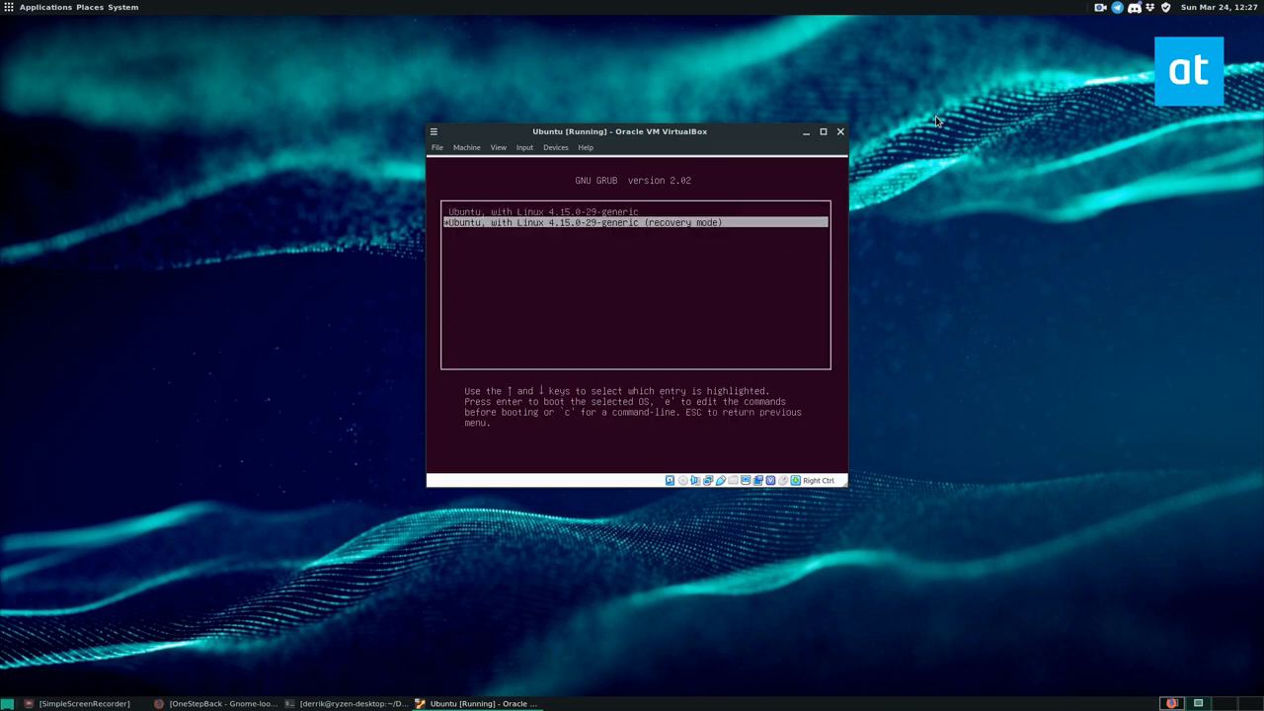
key("Return")
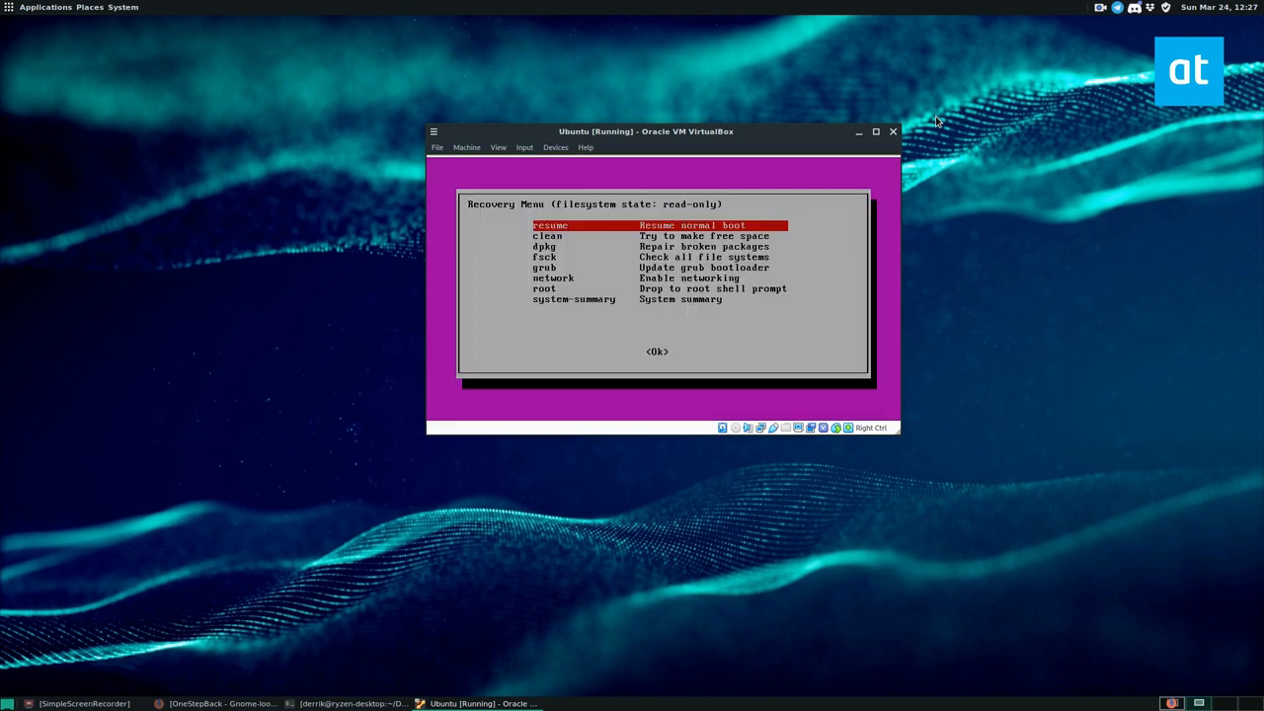
Choose the file system check task, reaching the prompt to remount root read/write.
key("Down")
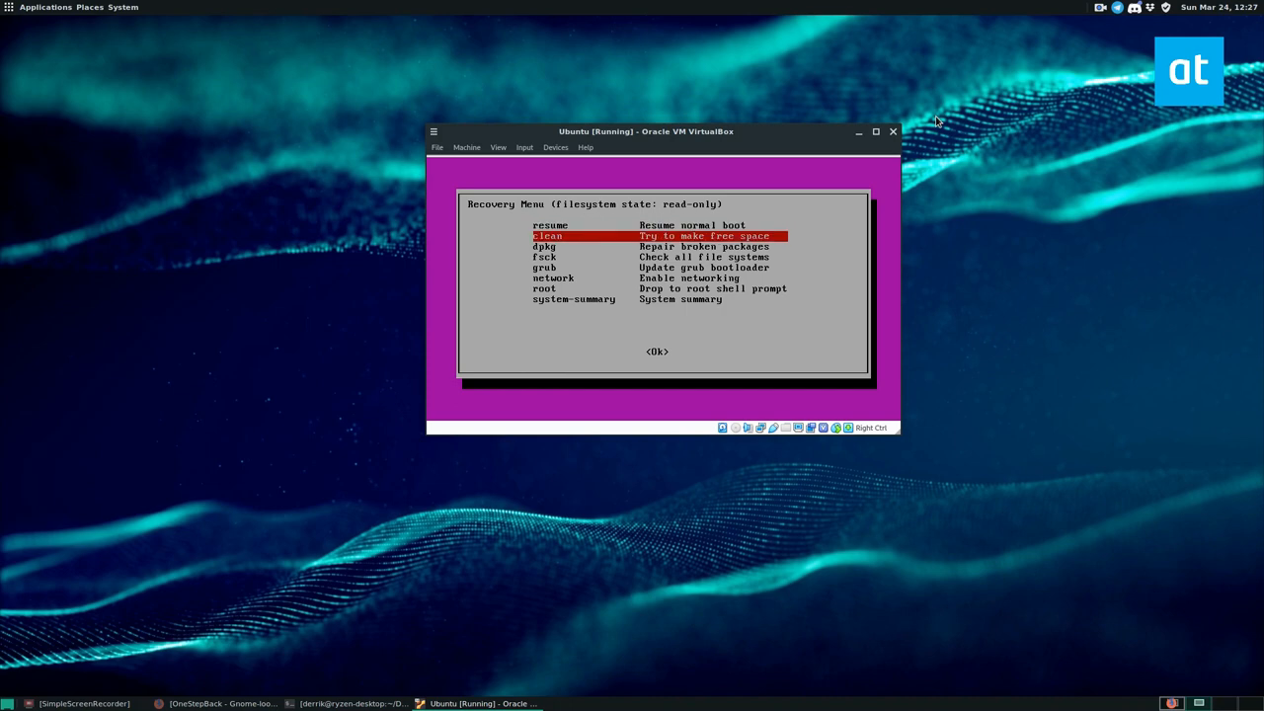
key("Down")
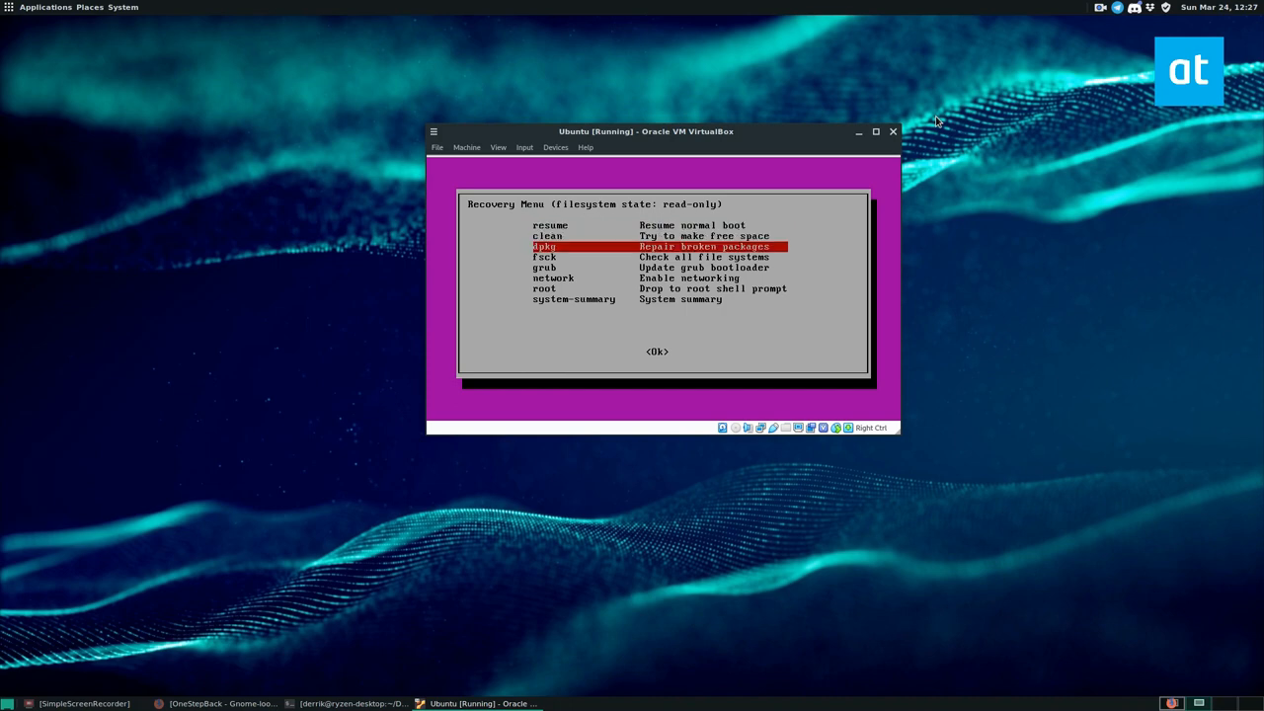
key("Down")
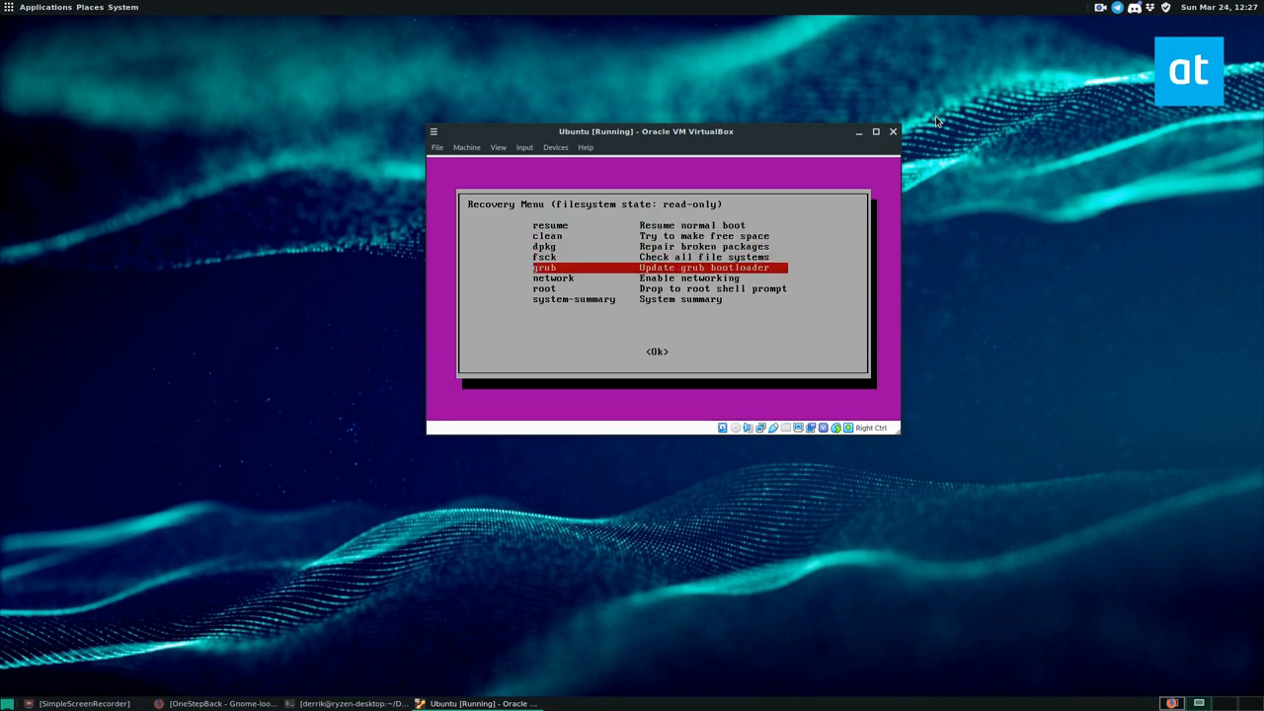
key("Up")
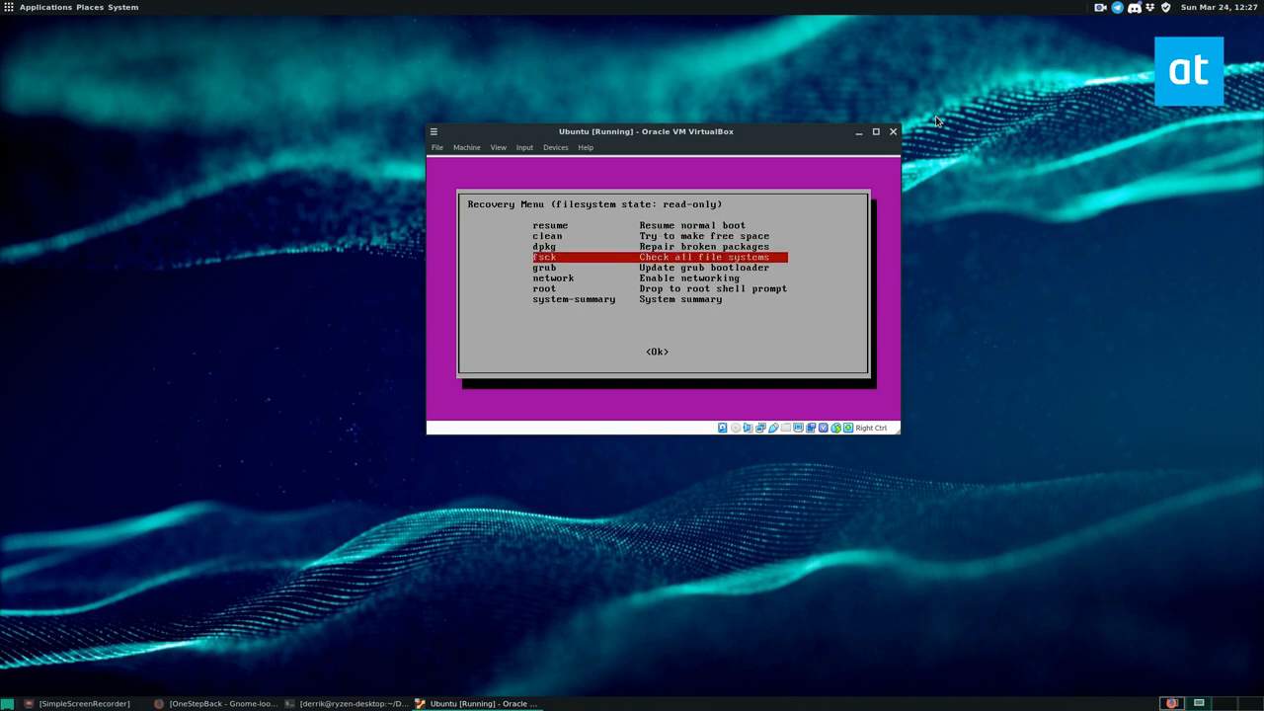
key("Down")
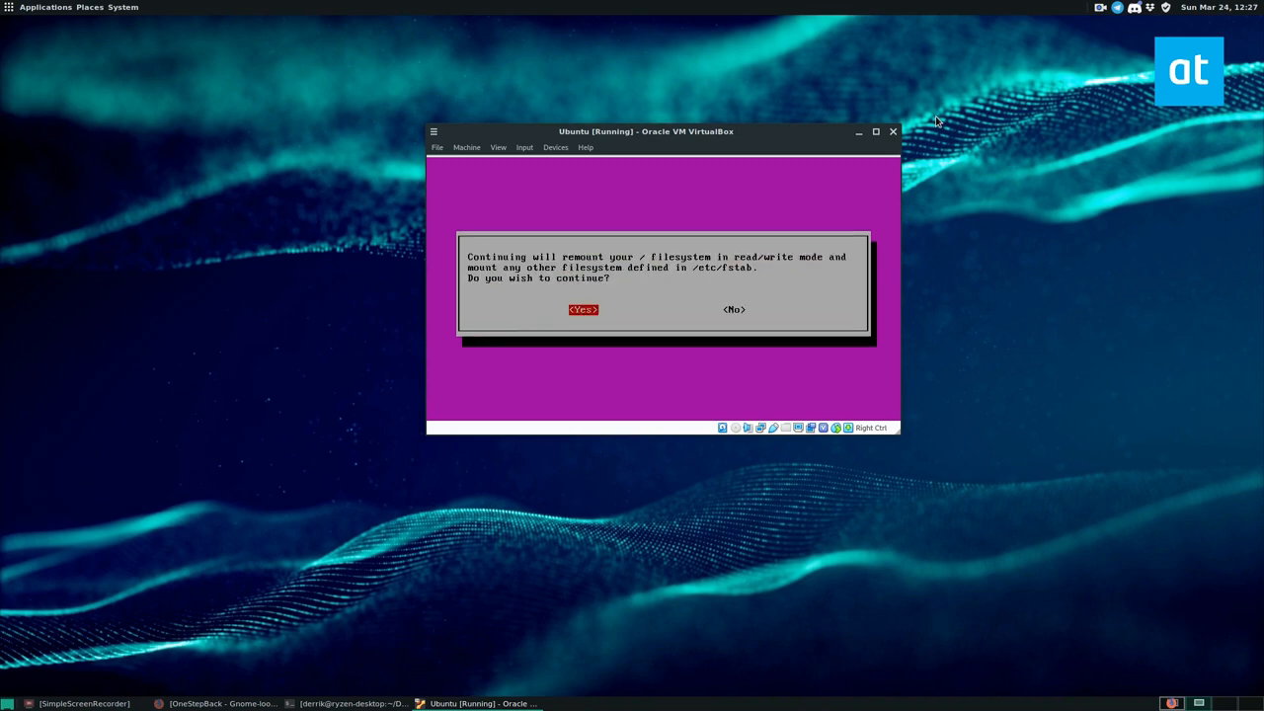
Confirm the read/write remount, let clean finish, then run dpkg package repair and return.
left_click(582, 308)
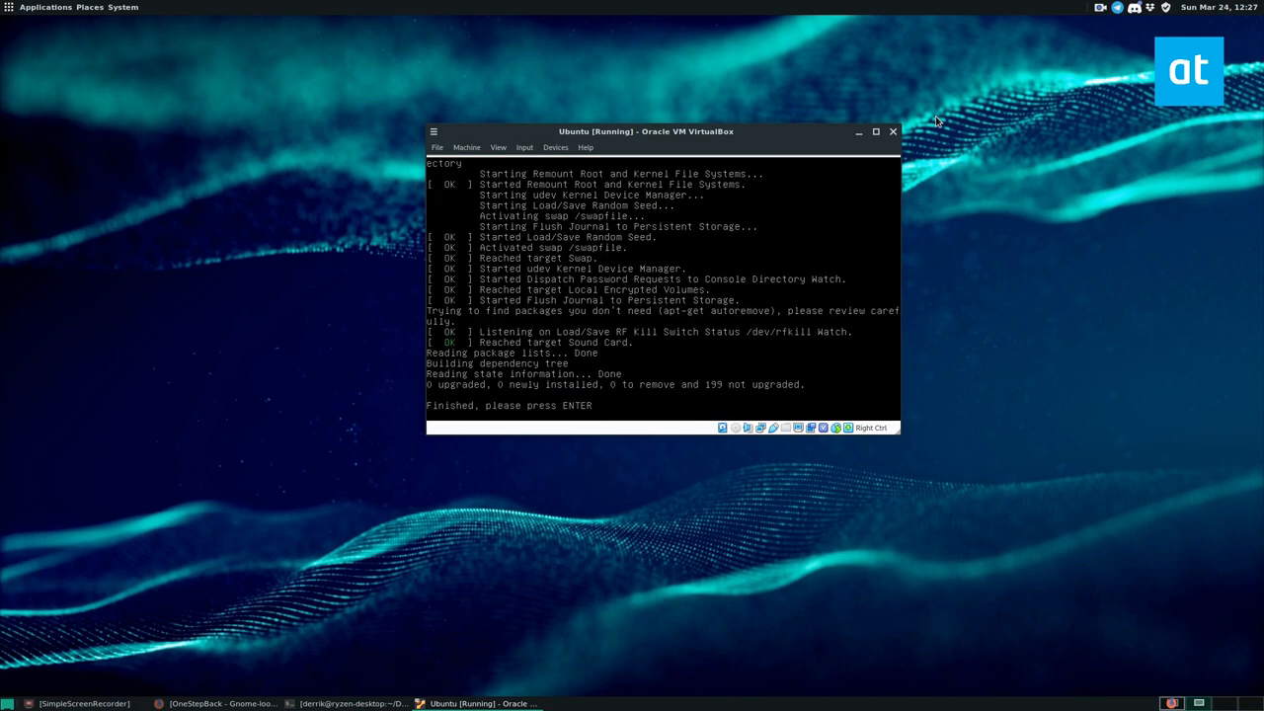
key("Return")
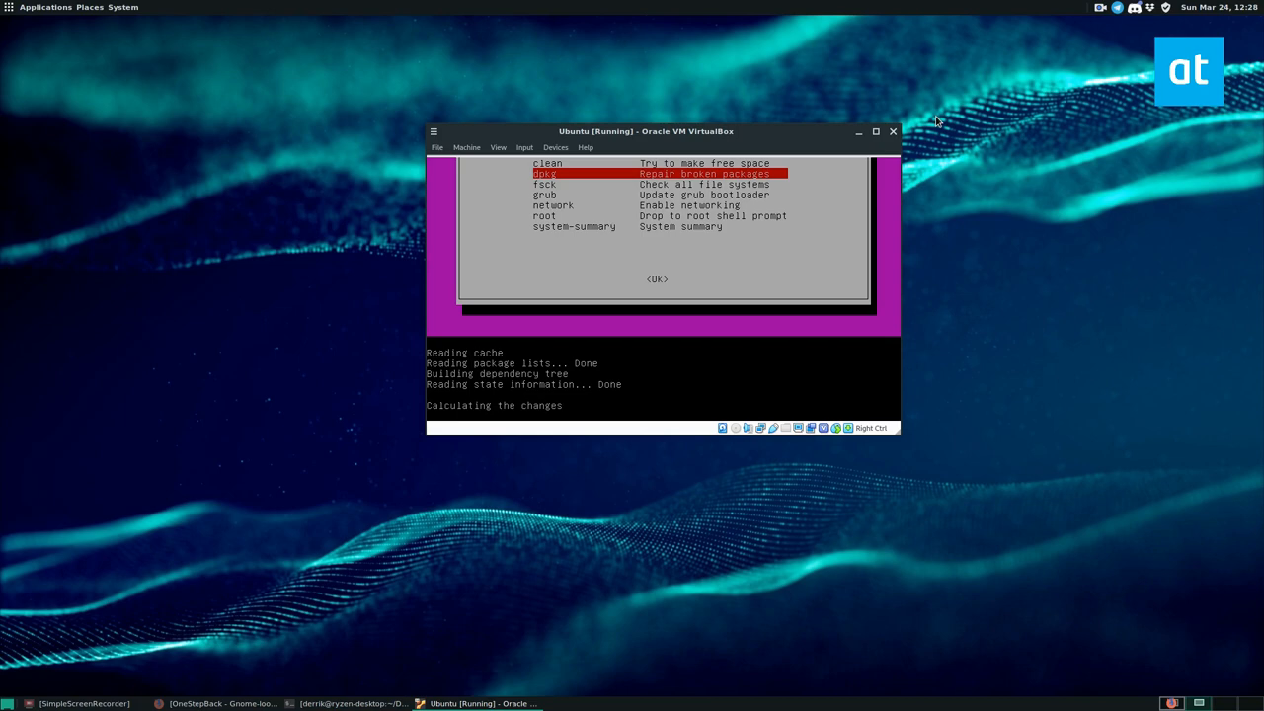
key("enter")
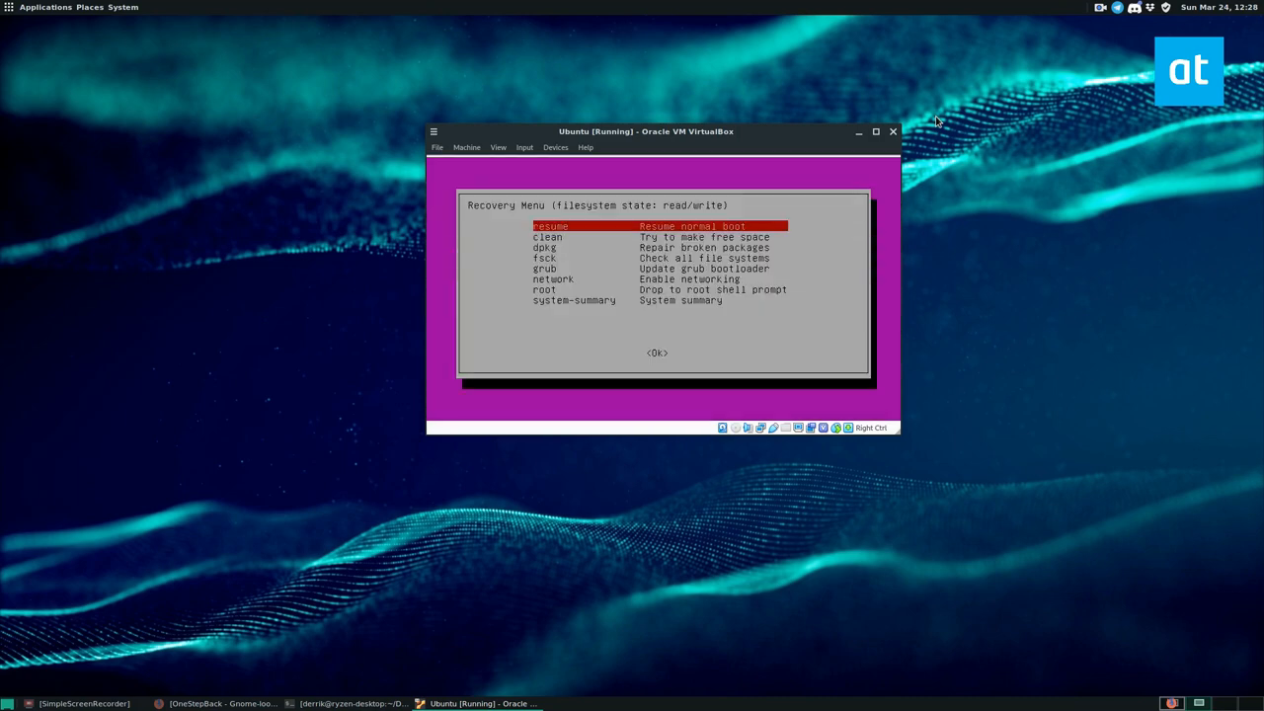
Run the broken packages repair and dismiss its read-only mode warnings.
key("Down")
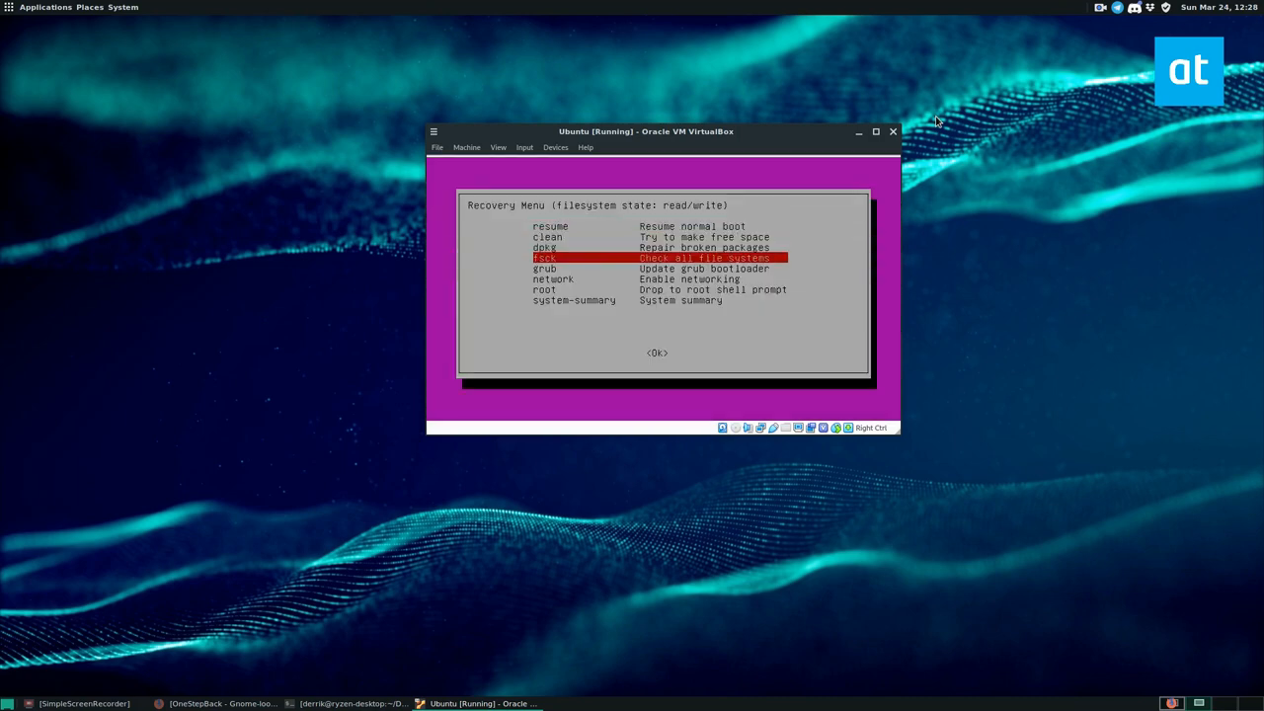
key("up")
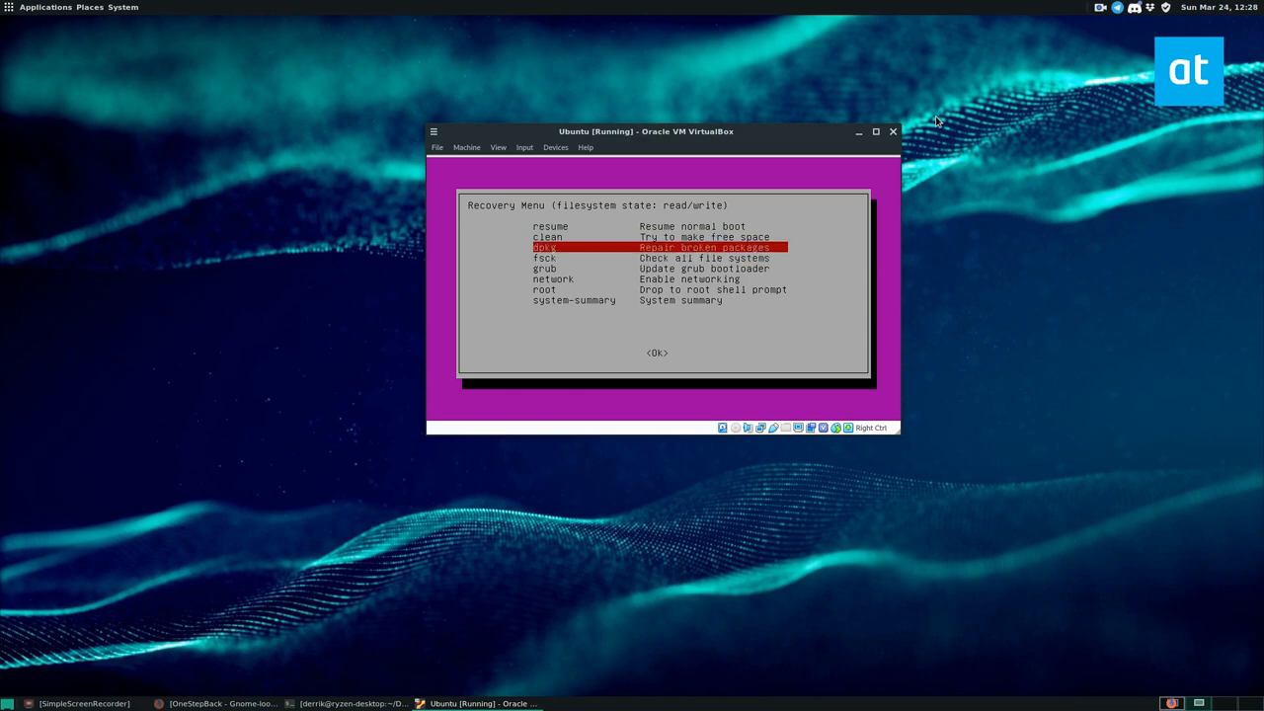
key("Down")
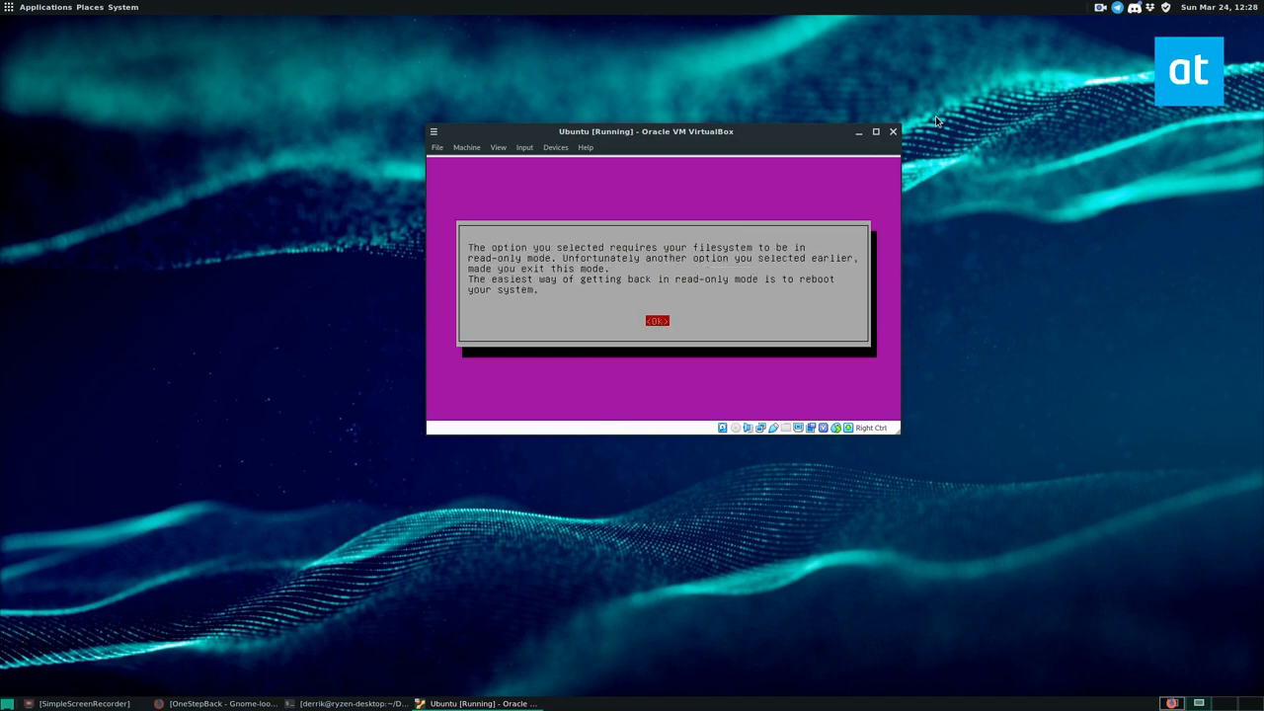
left_click(656, 320)
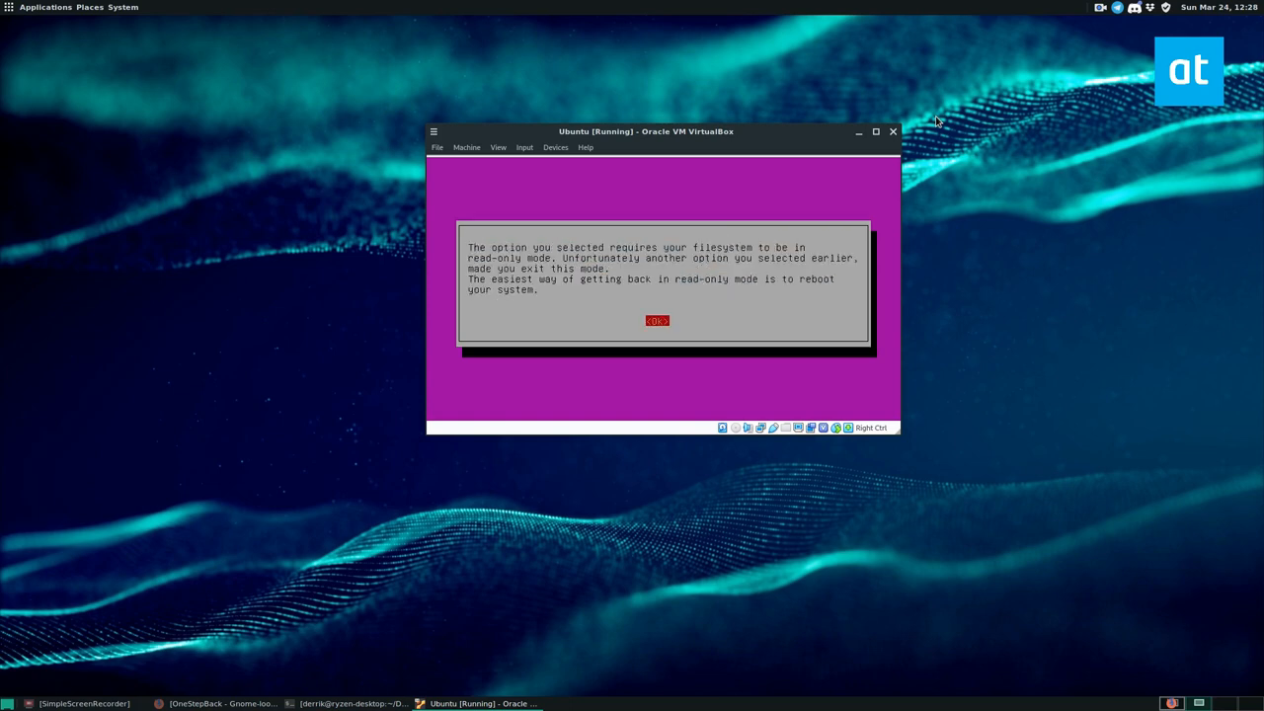
left_click(656, 320)
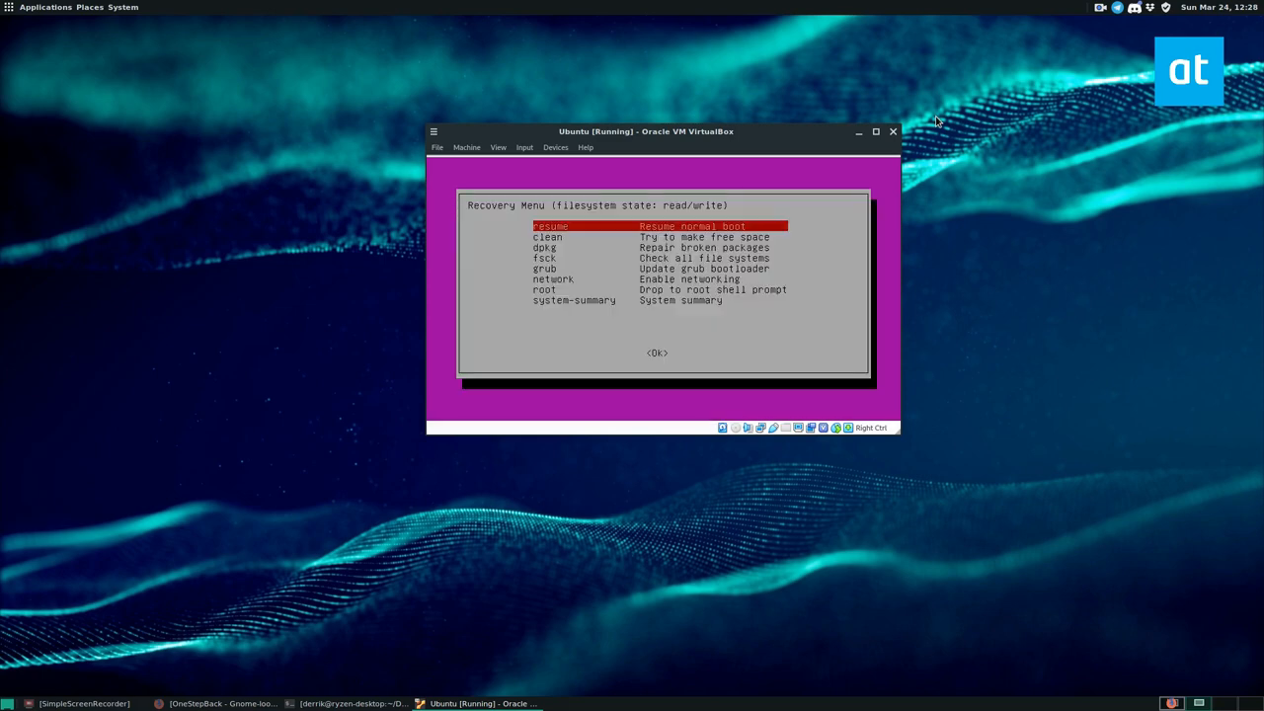
Run the grub bootloader update and acknowledge its read-only filesystem warning.
key("Down")
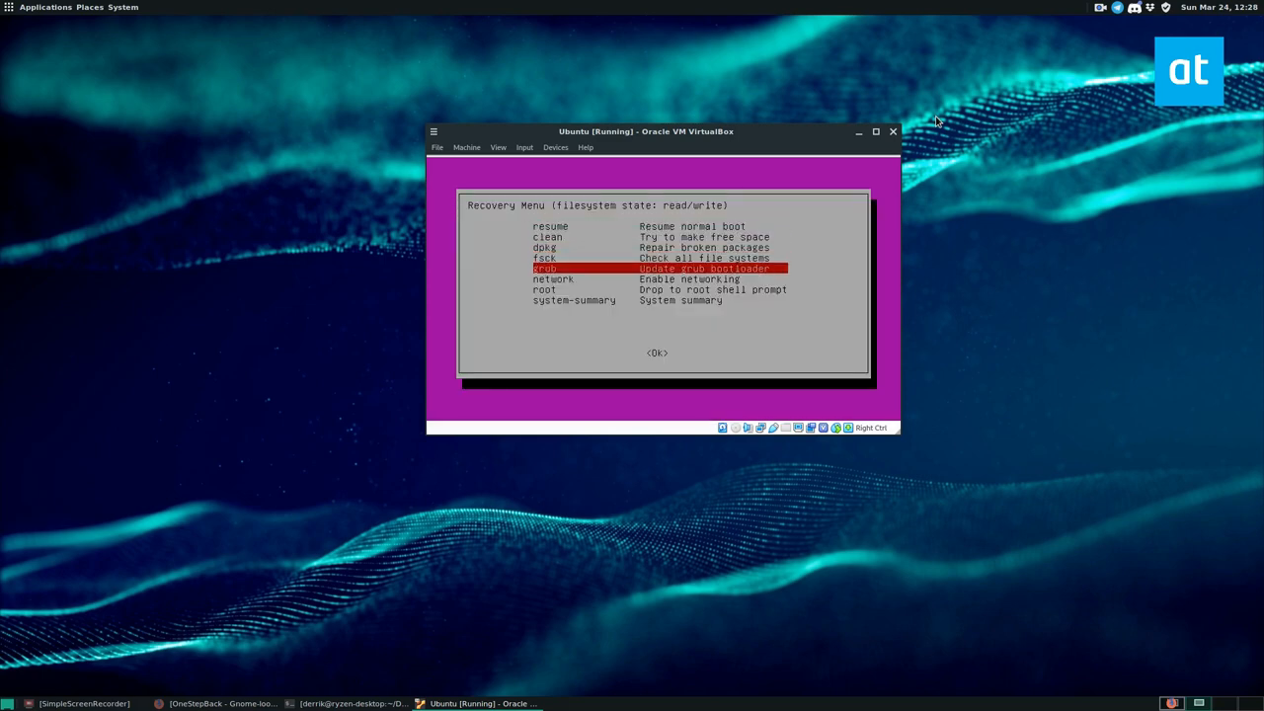
key("Up")
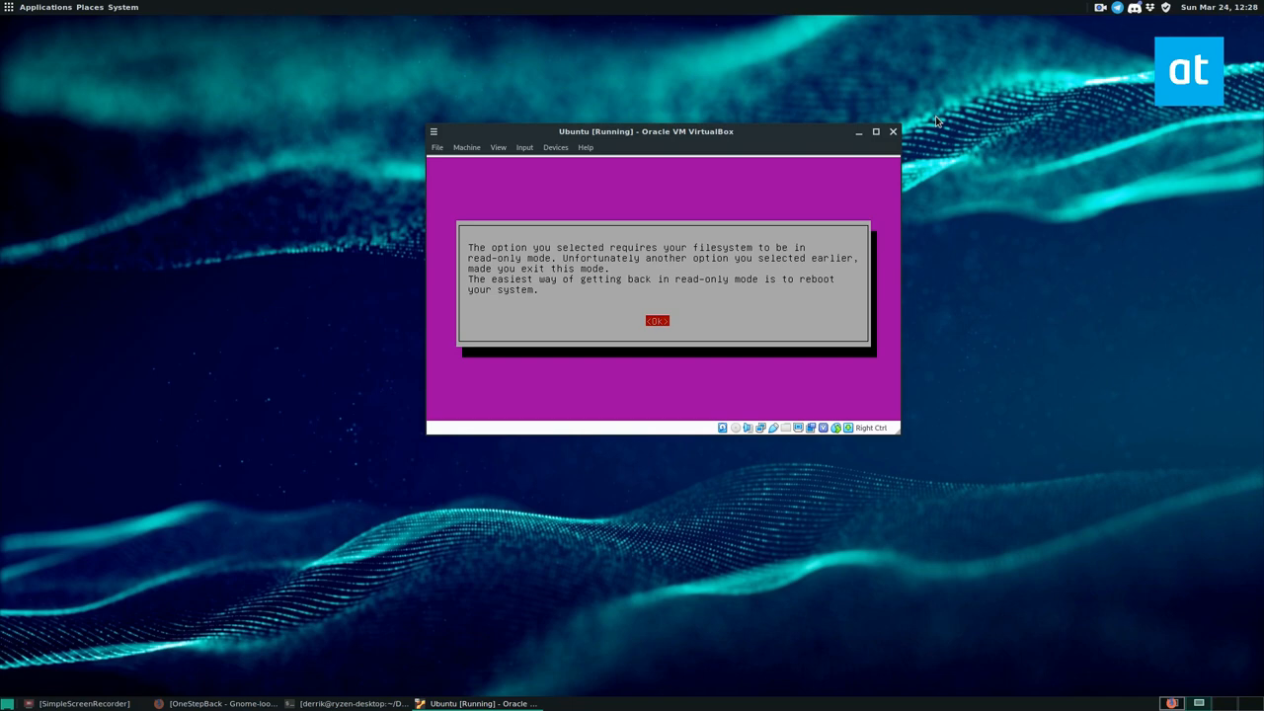
left_click(655, 320)
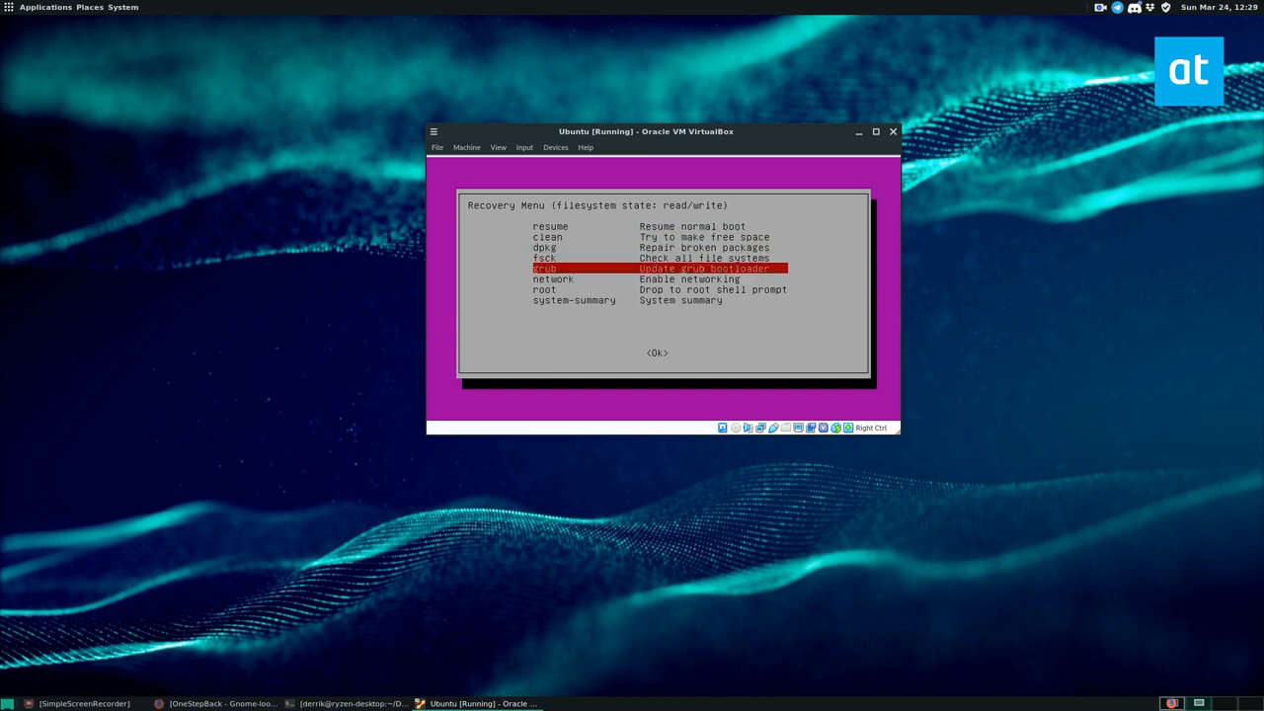
left_click(466, 147)
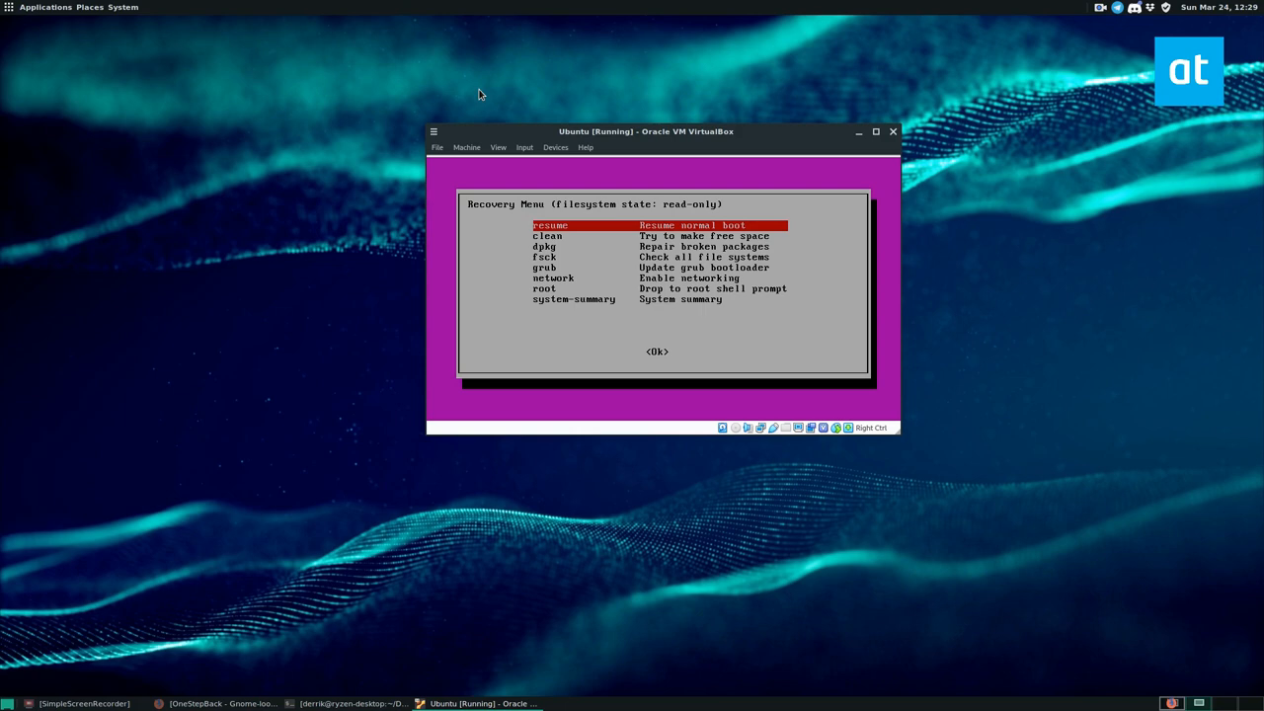
Run fsck on all file systems with the read/write remount confirmed until /dev/sda1 is clean.
key("Down")
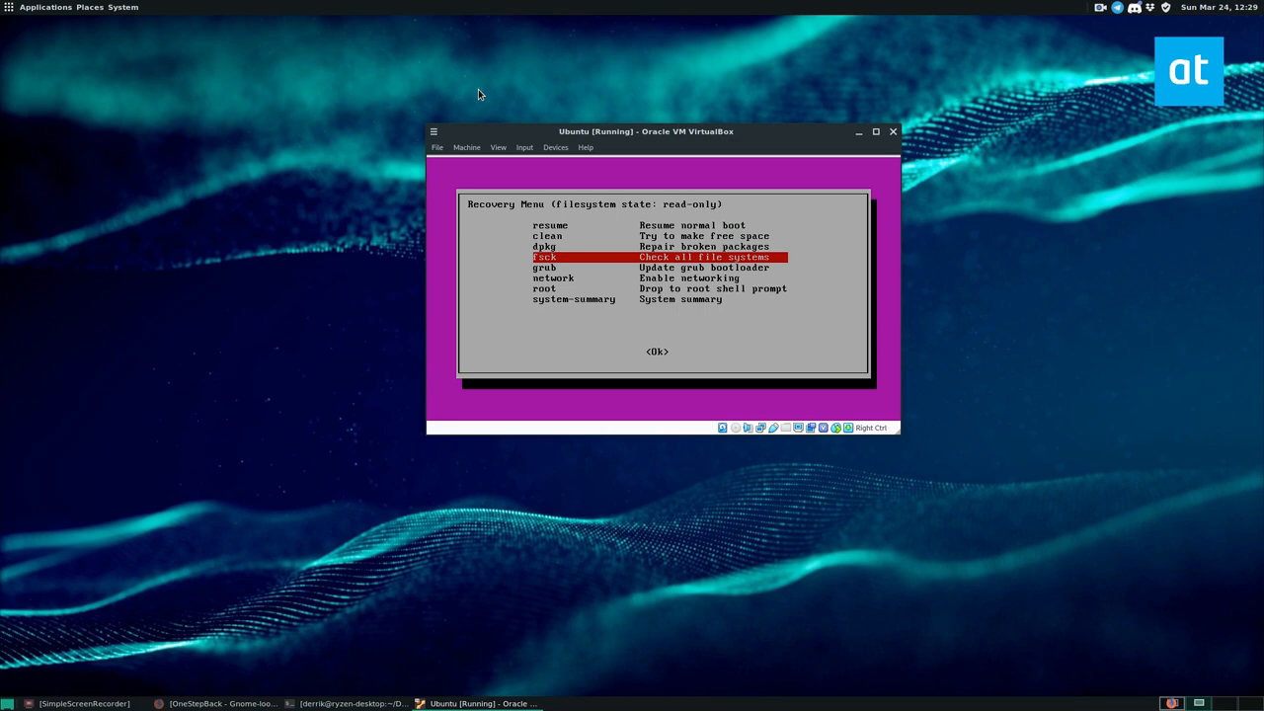
key("Return")
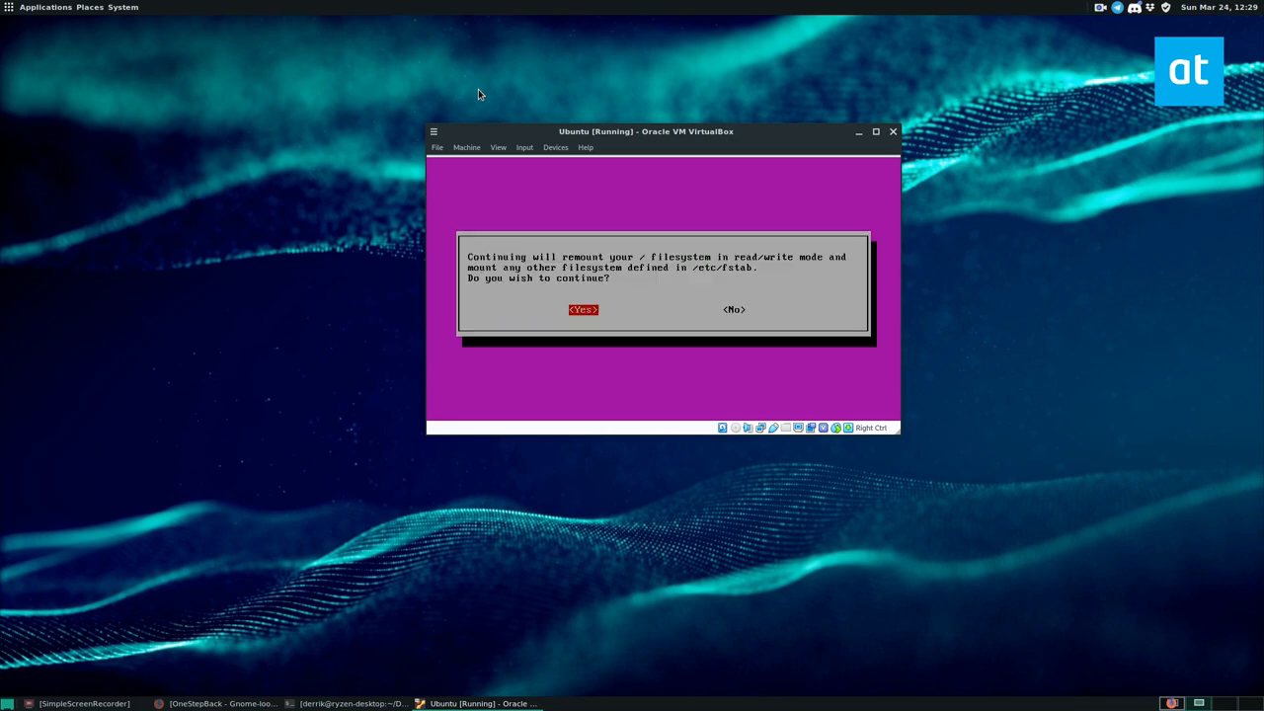
key("Return")
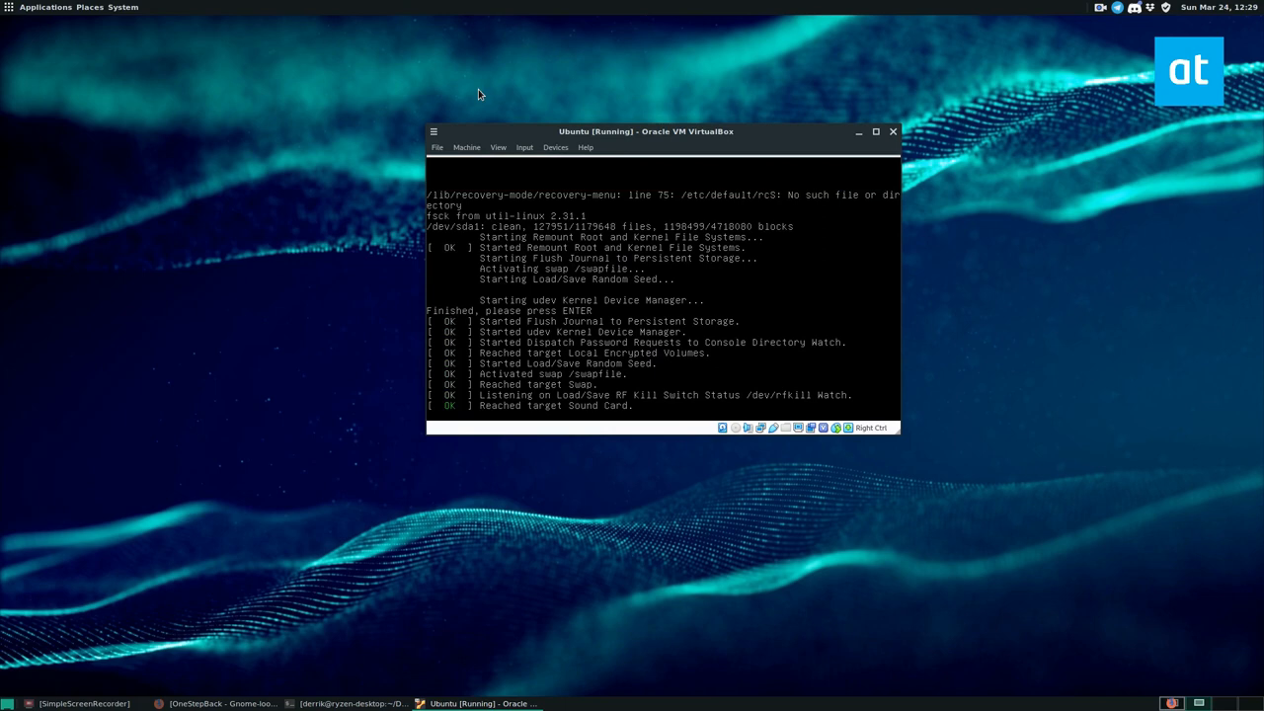
mouse_move(407, 186)
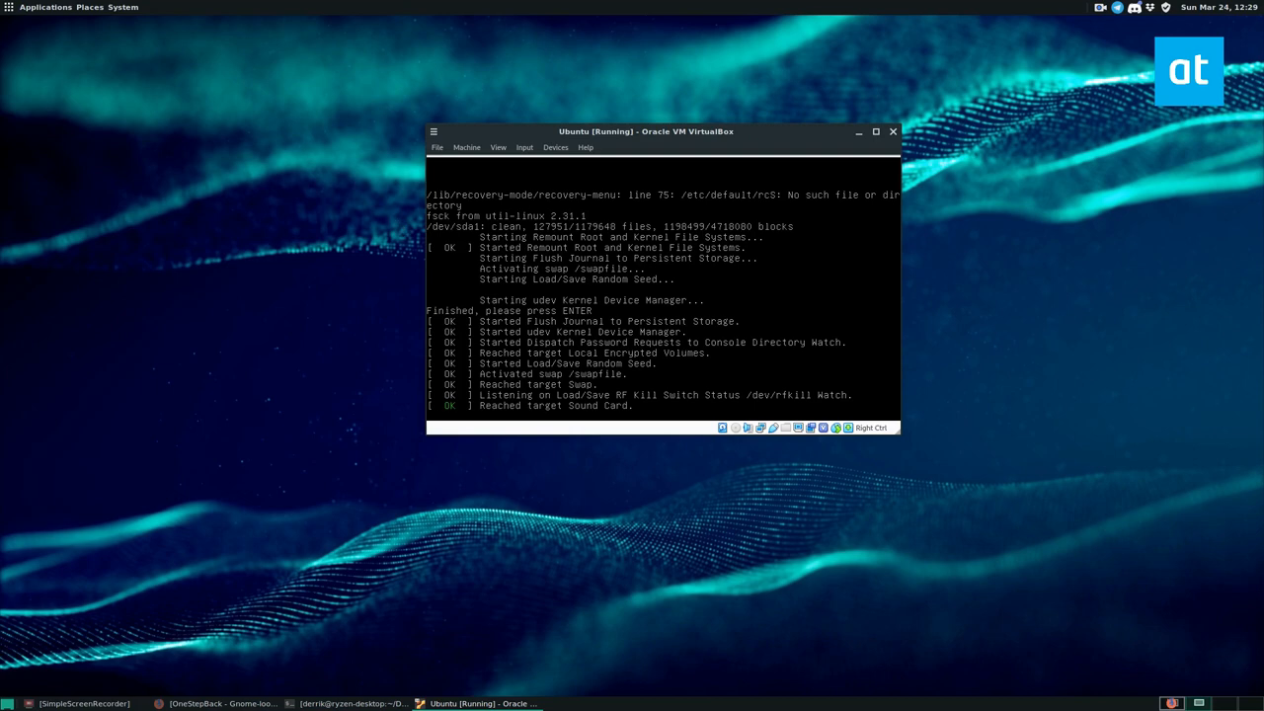
mouse_move(328, 253)
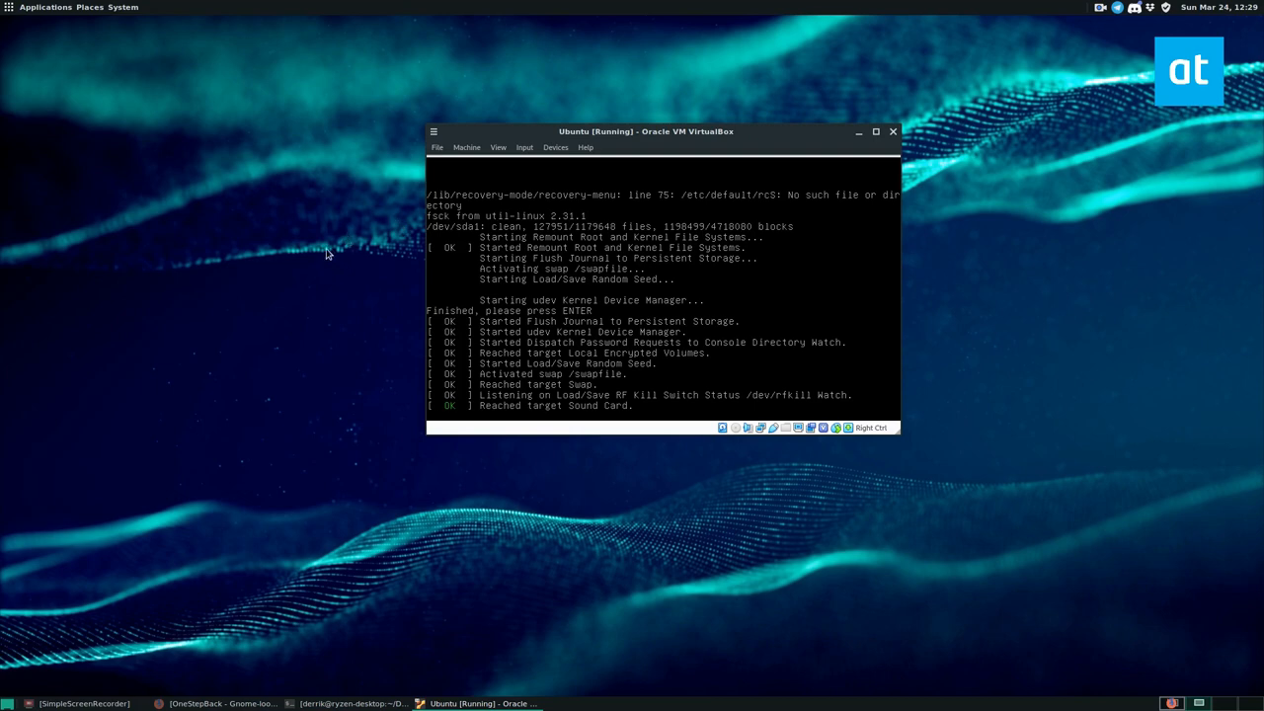
mouse_move(210, 207)
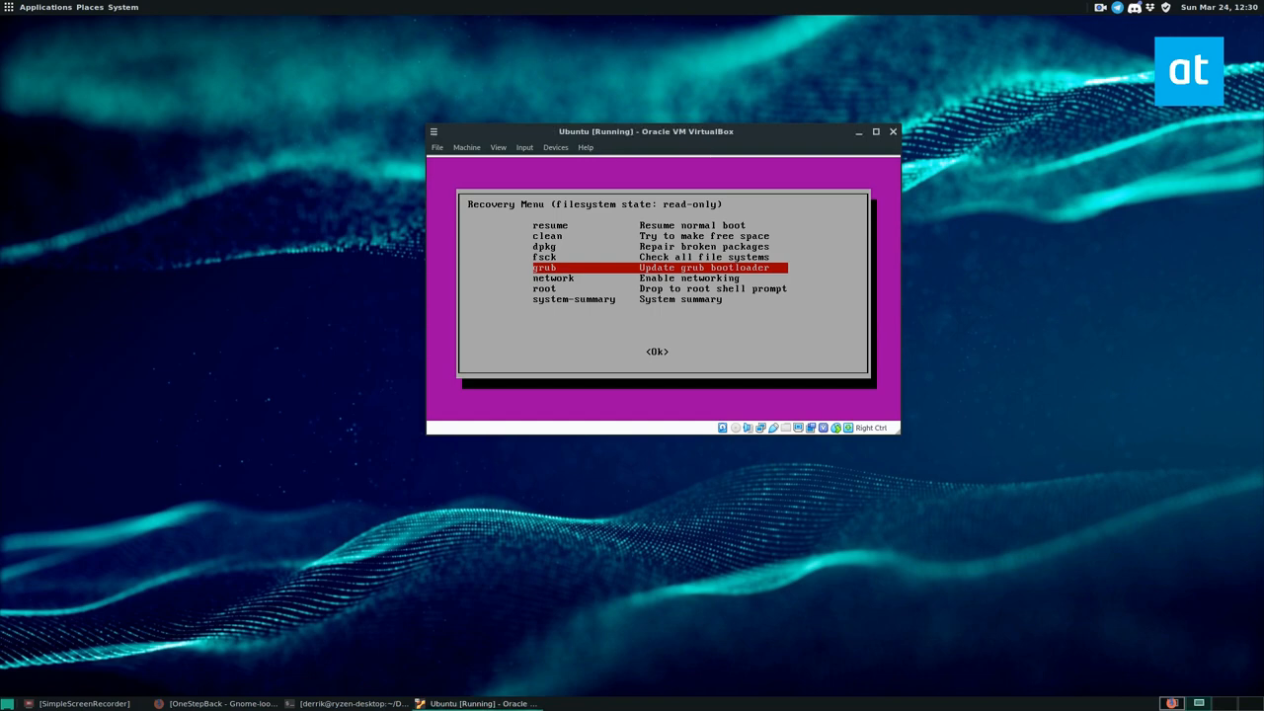
Run the grub bootloader update, agreeing to the read/write remount, and return to the menu.
key("Return")
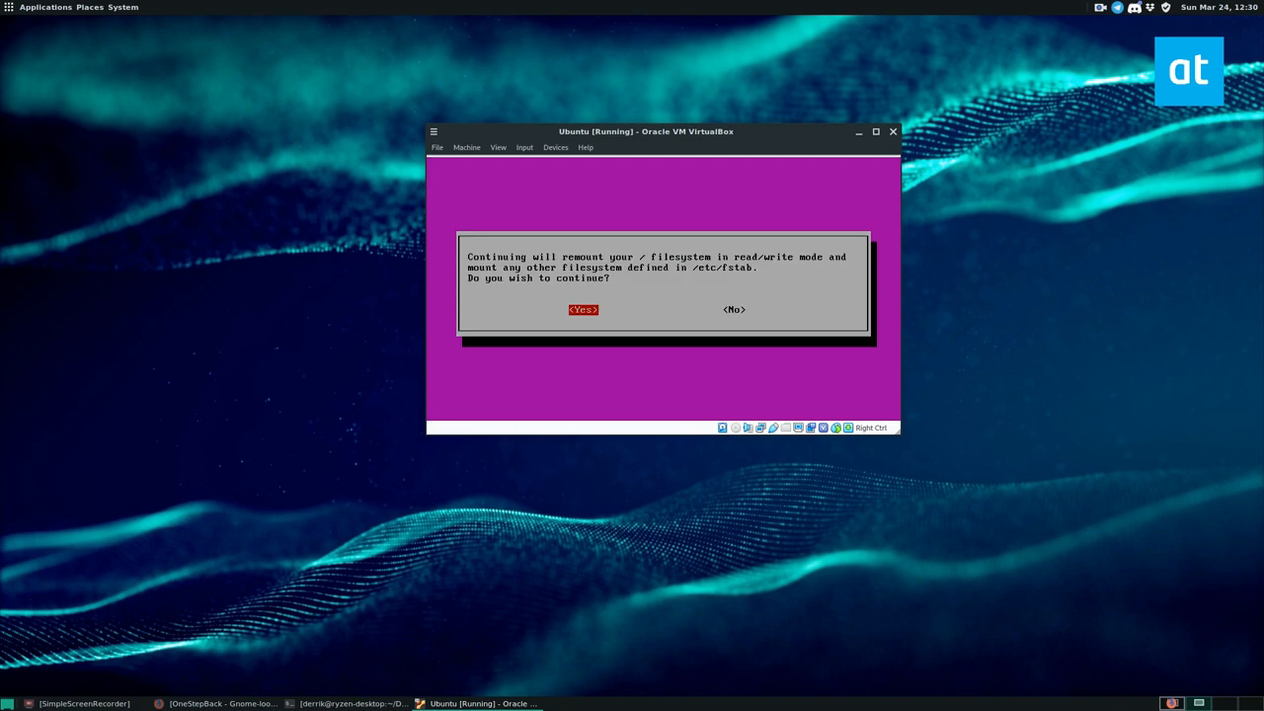
key("enter")
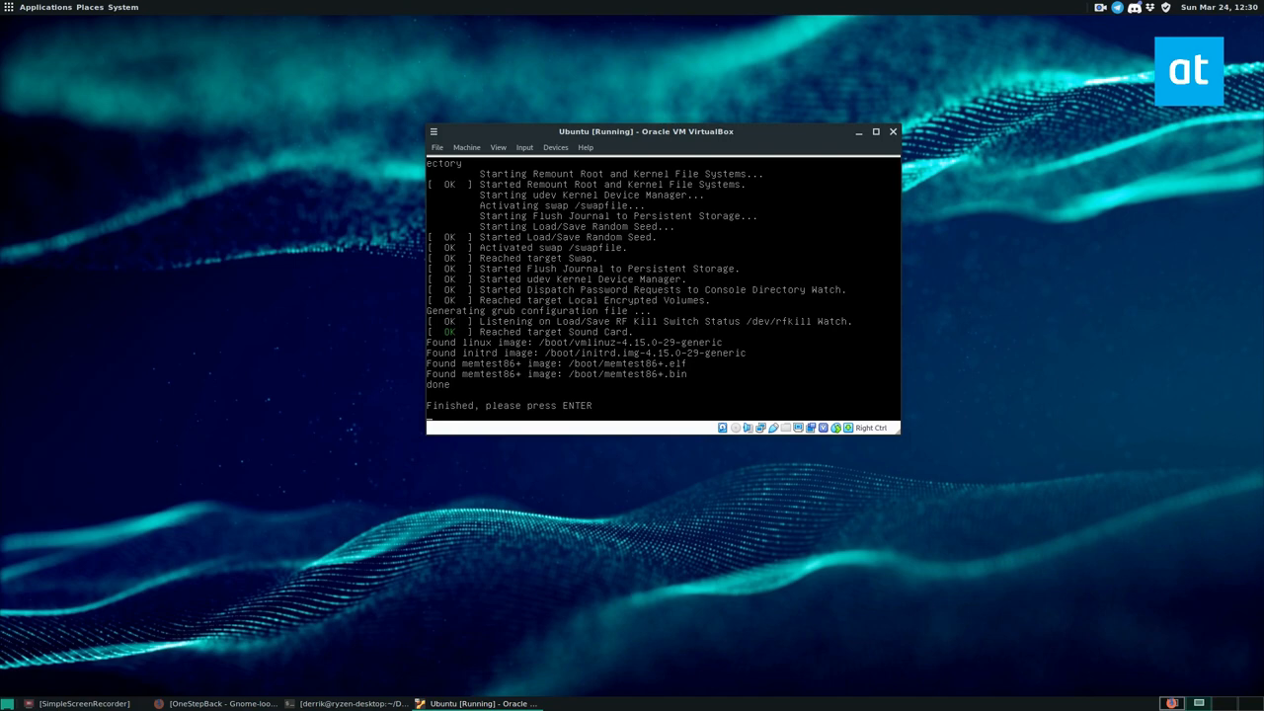
key("enter")
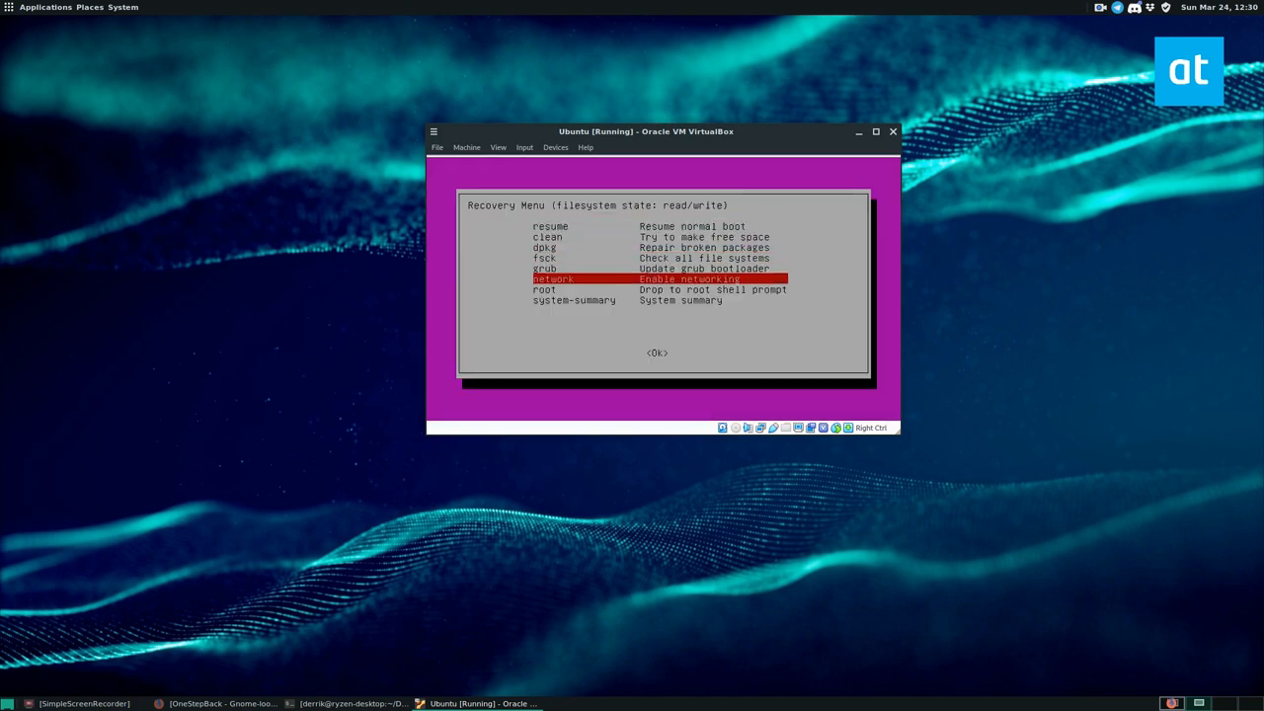
Drop to the root shell prompt and continue into the maintenance shell.
key("Down")
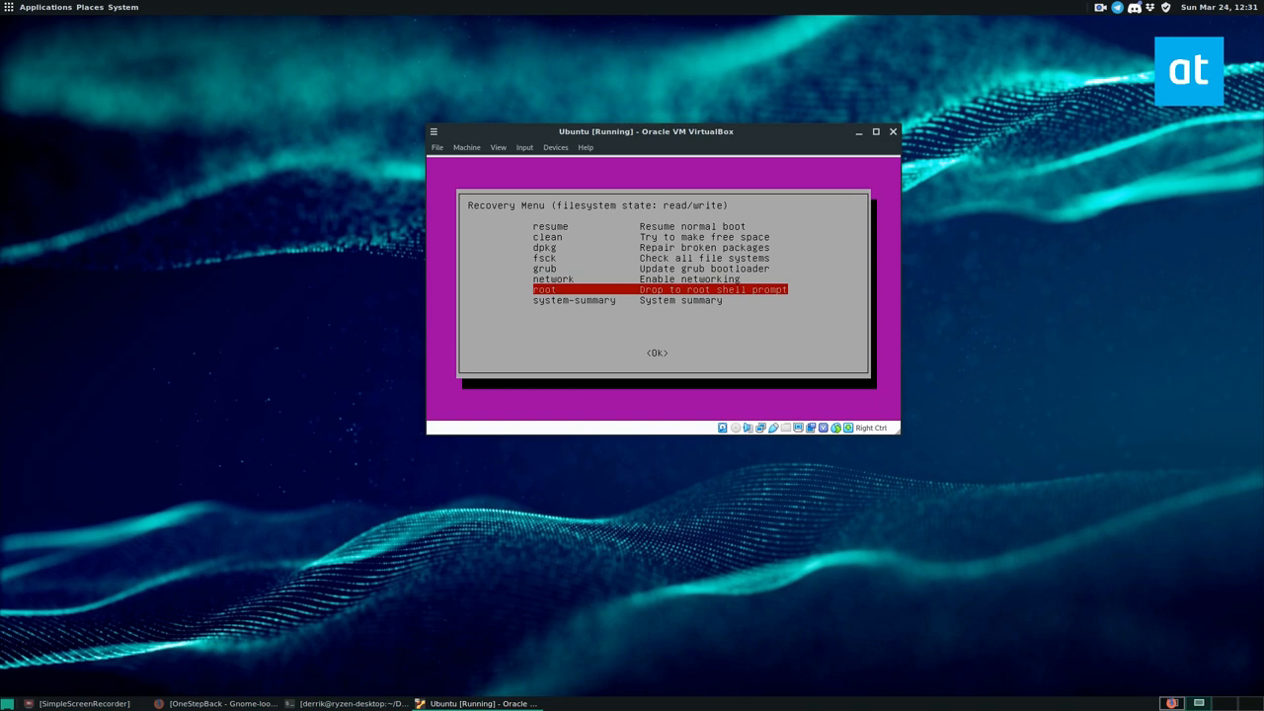
key("Return")
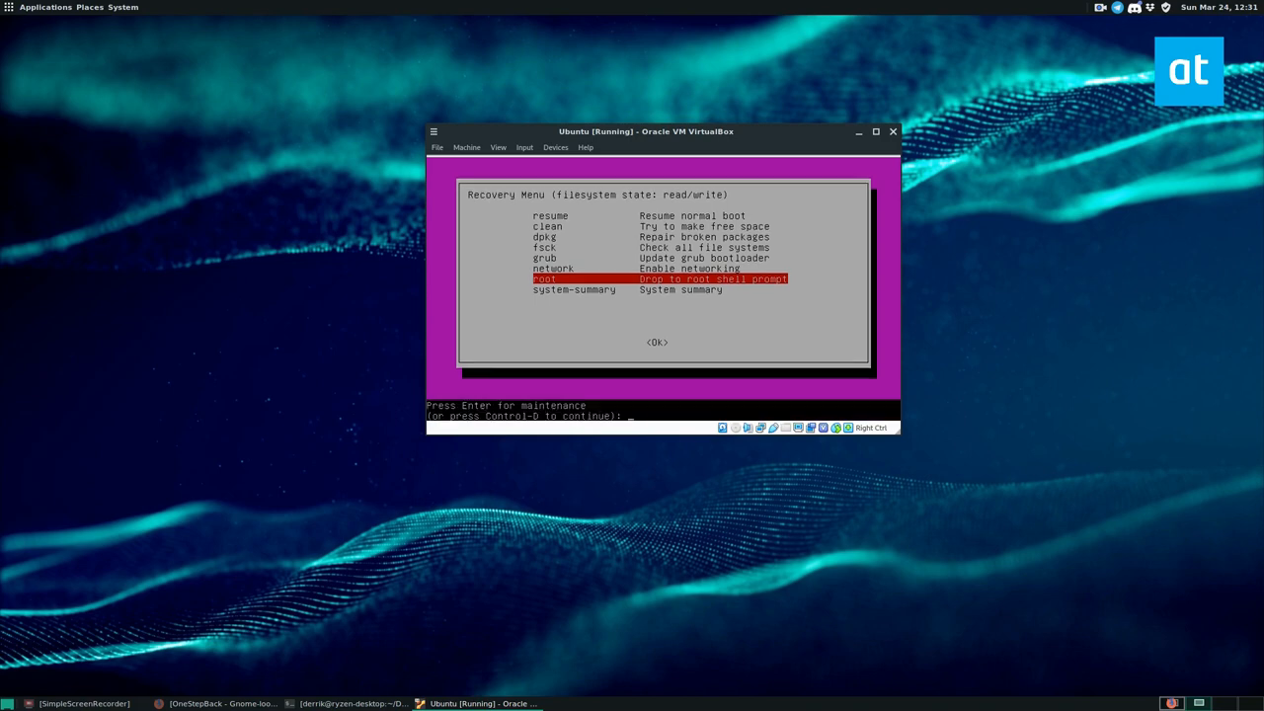
key("Up")
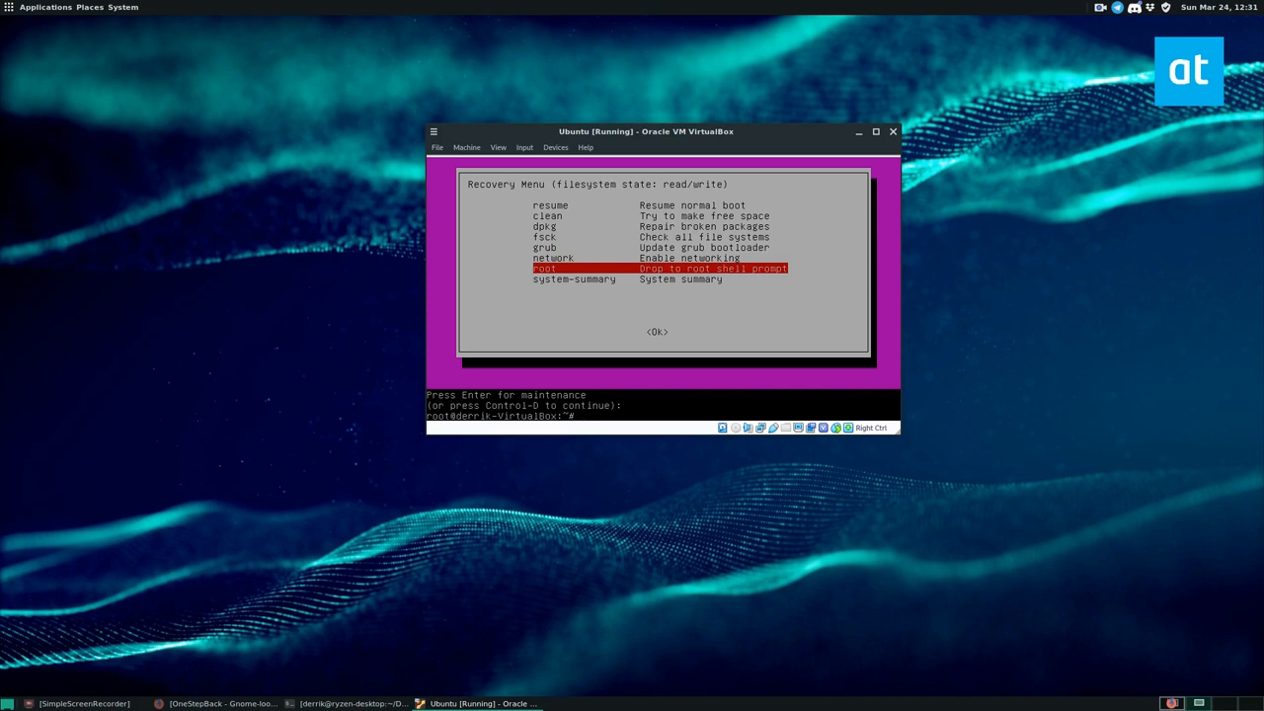
mouse_move(993, 97)
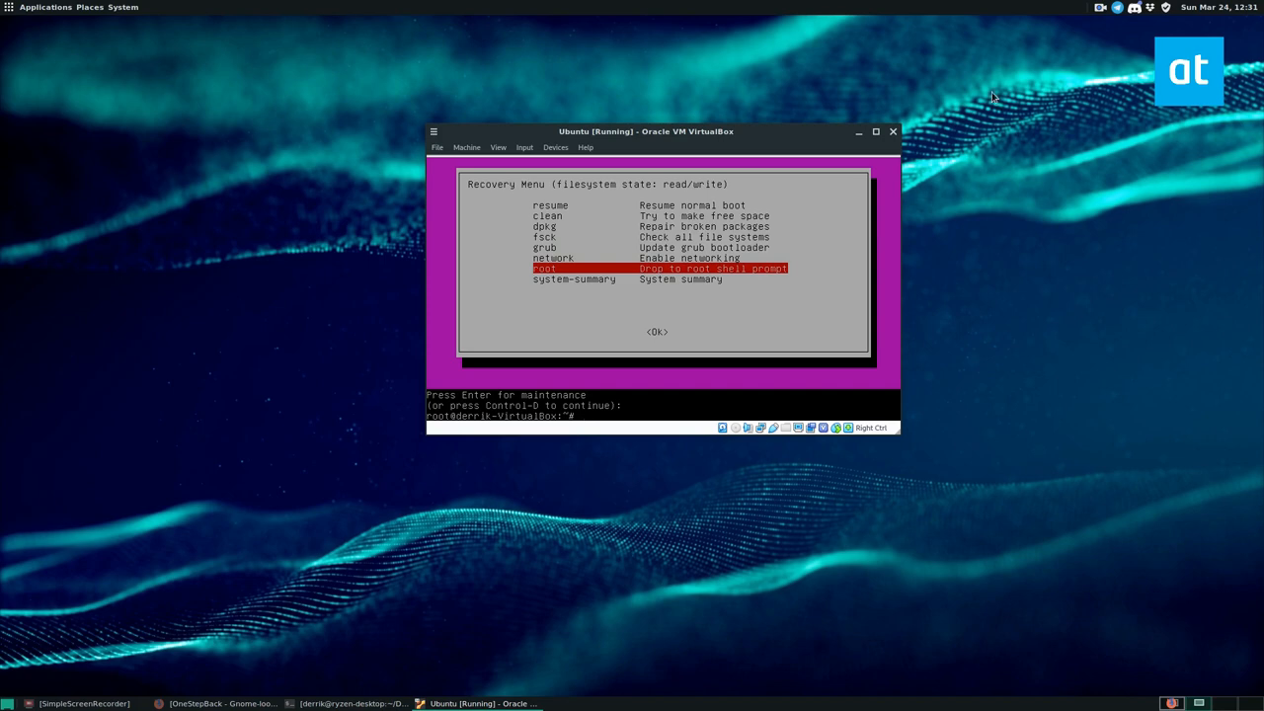